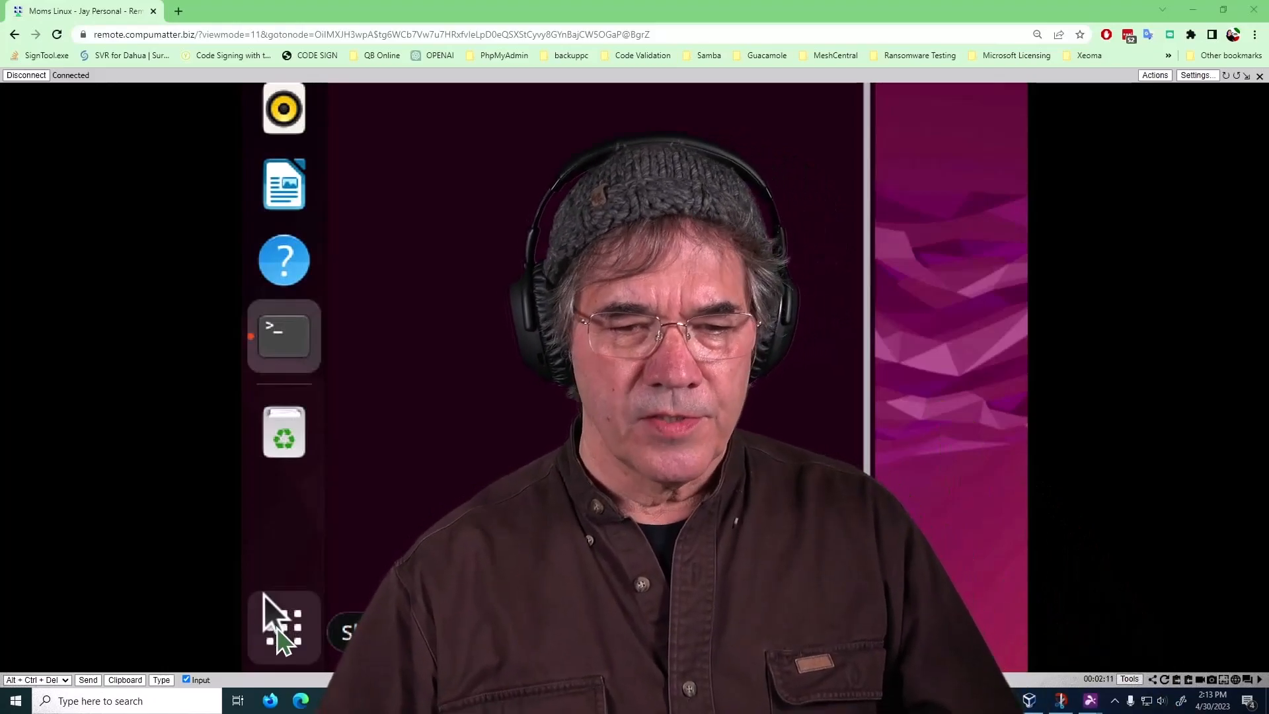
- Open the remote Ubuntu Settings and scroll to the Accessibility Seeing options with Zoom on
click(284, 627)
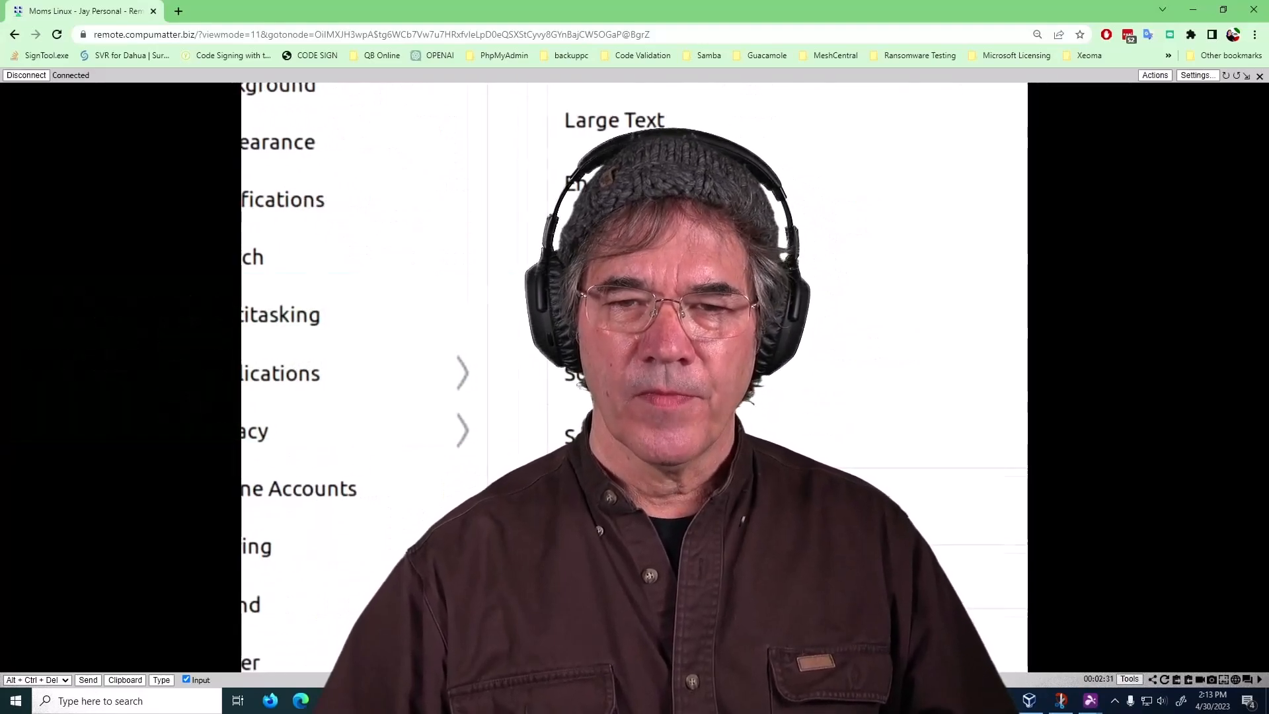
scroll(down, 3)
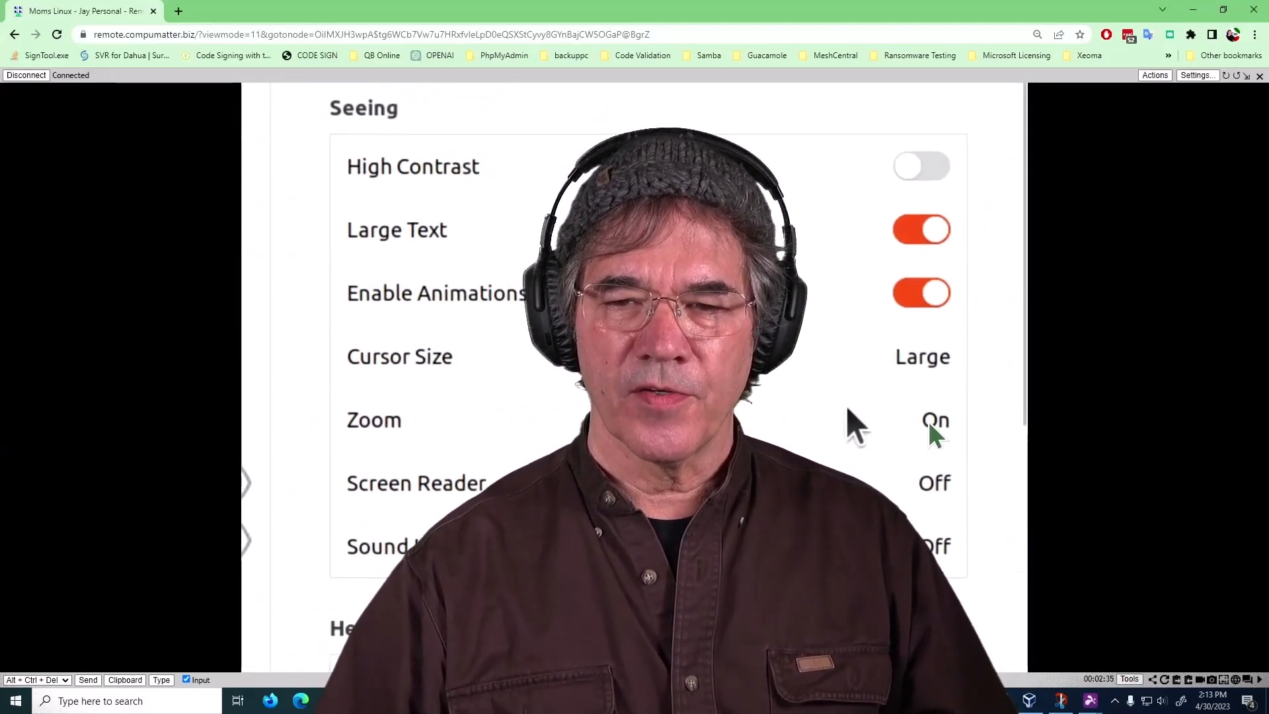
- Open Zoom Options and adjust the magnification with the + button, ending at 1.50
click(935, 419)
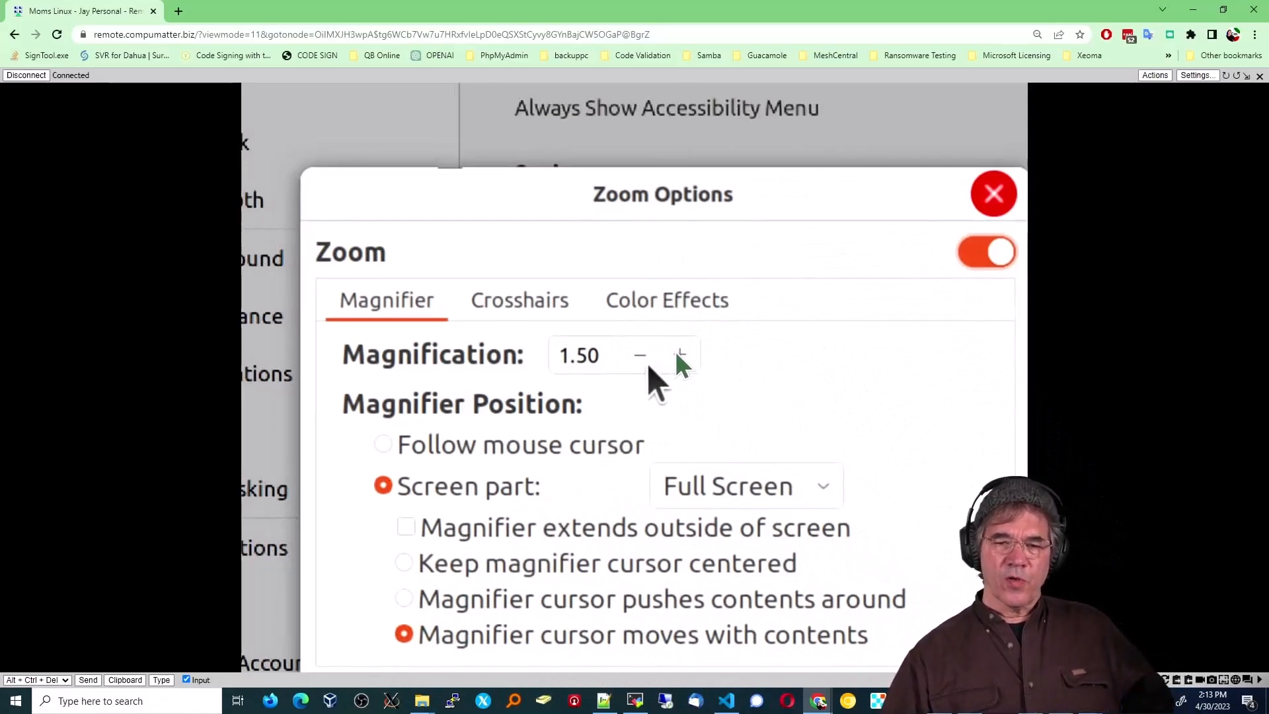
click(682, 355)
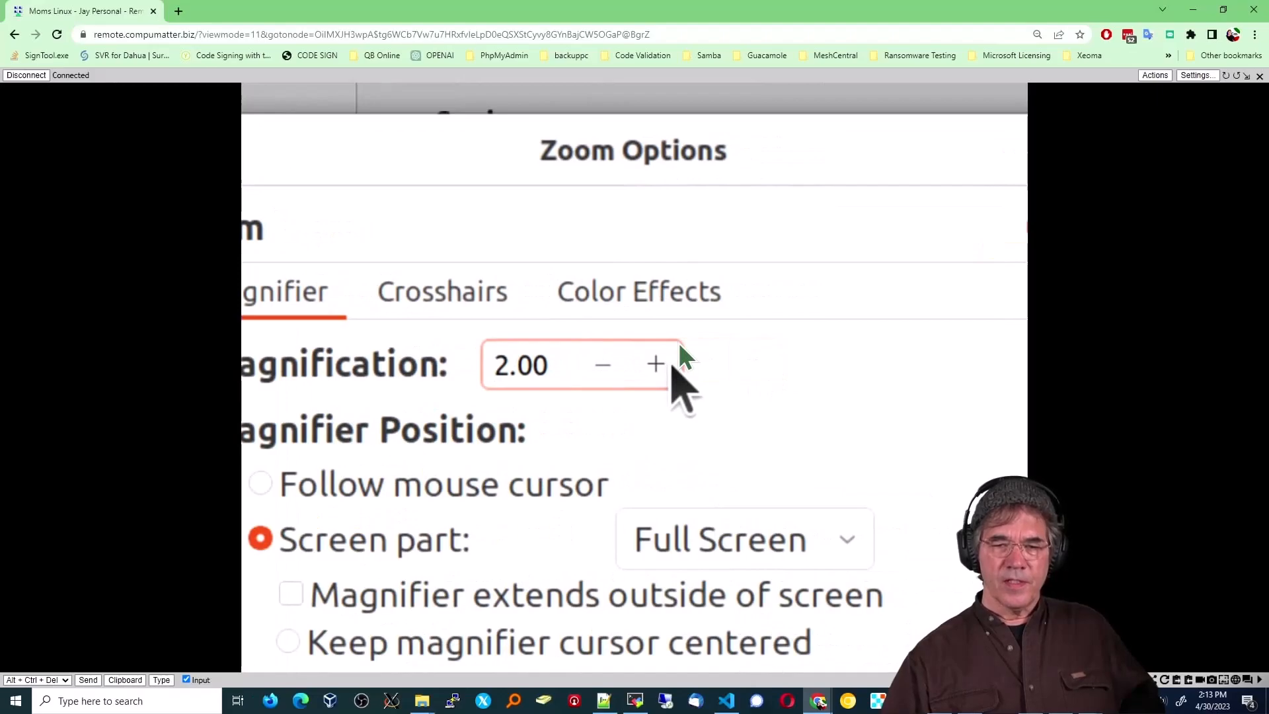
click(656, 364)
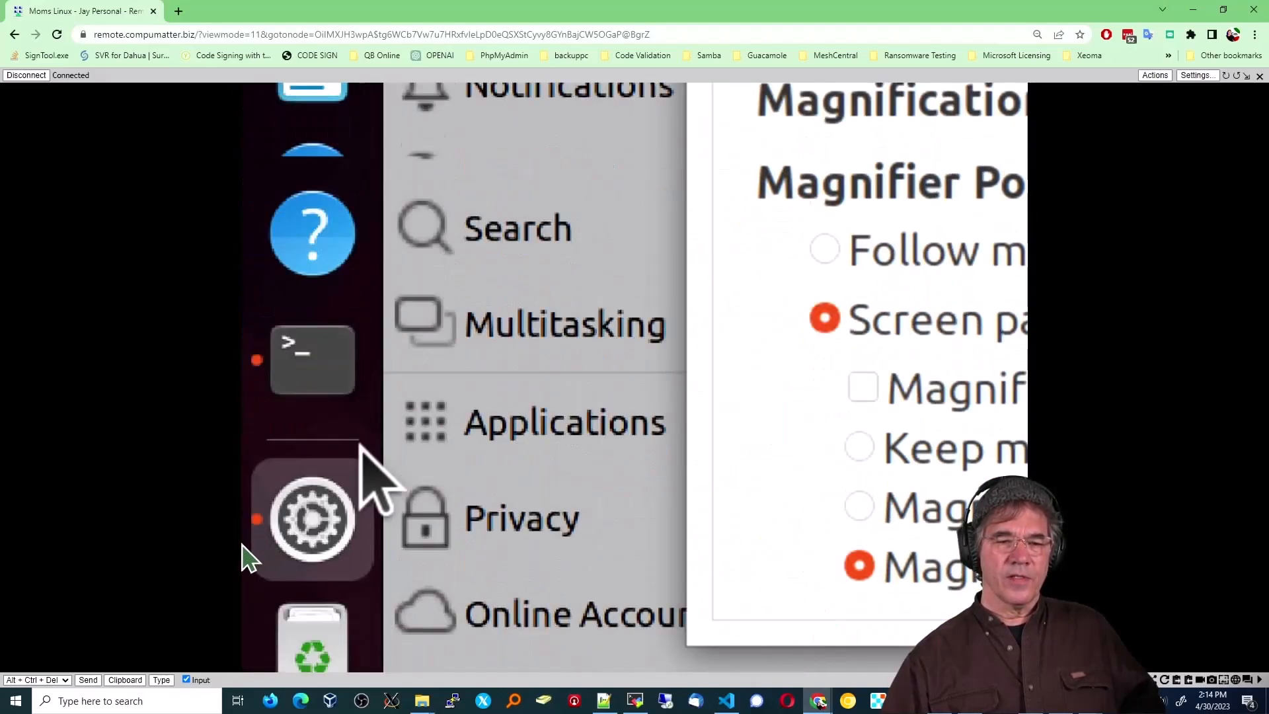
scroll(down, 3)
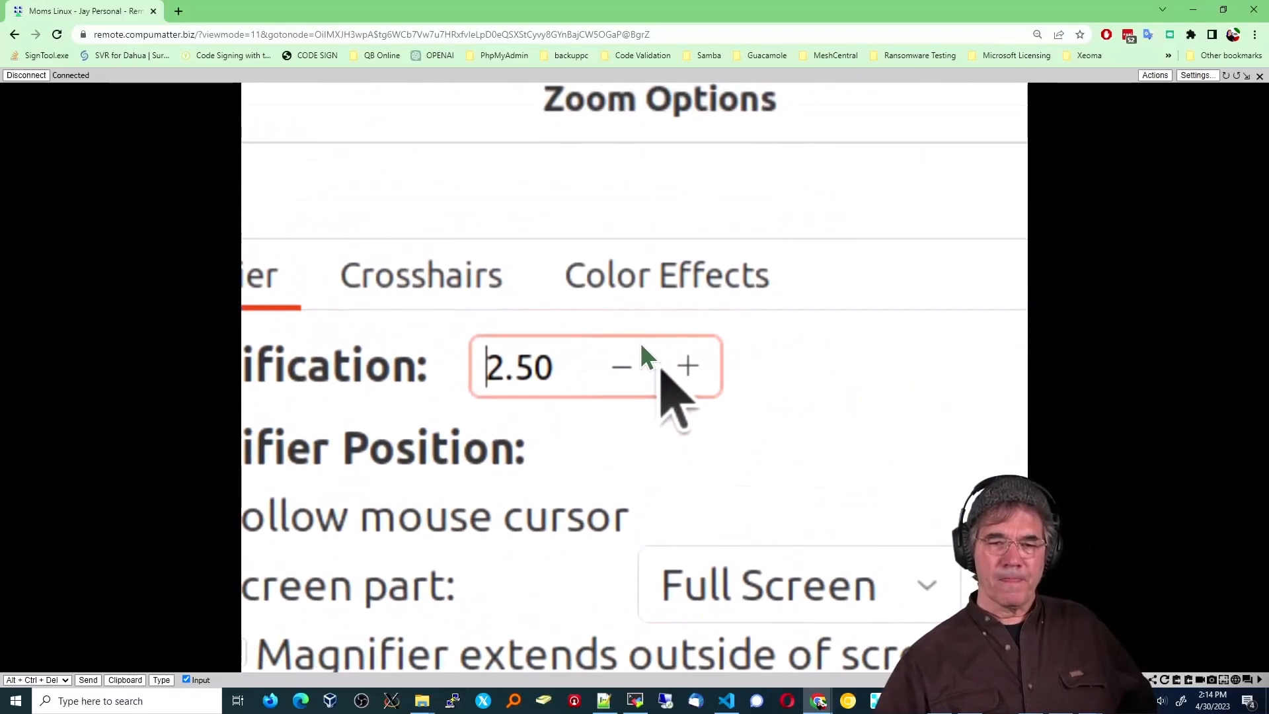
click(642, 349)
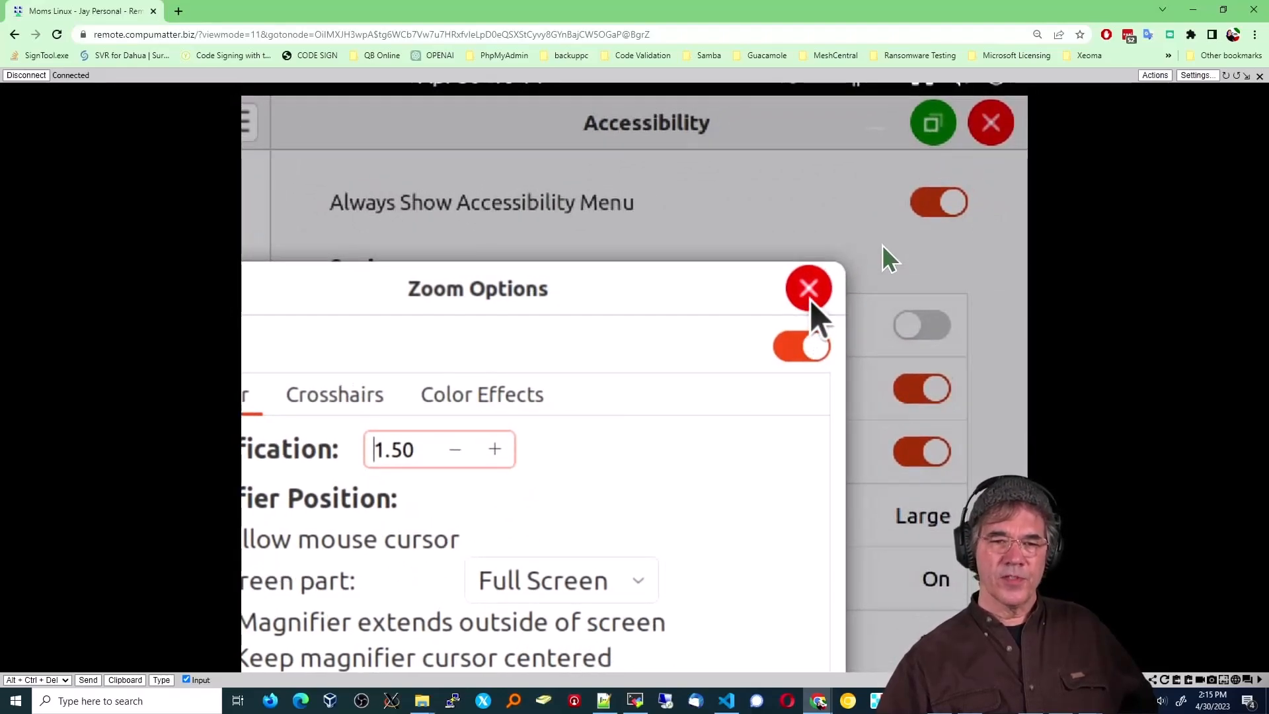
- Close Zoom Options and switch to the Moms Linux machine's Terminal page
click(808, 288)
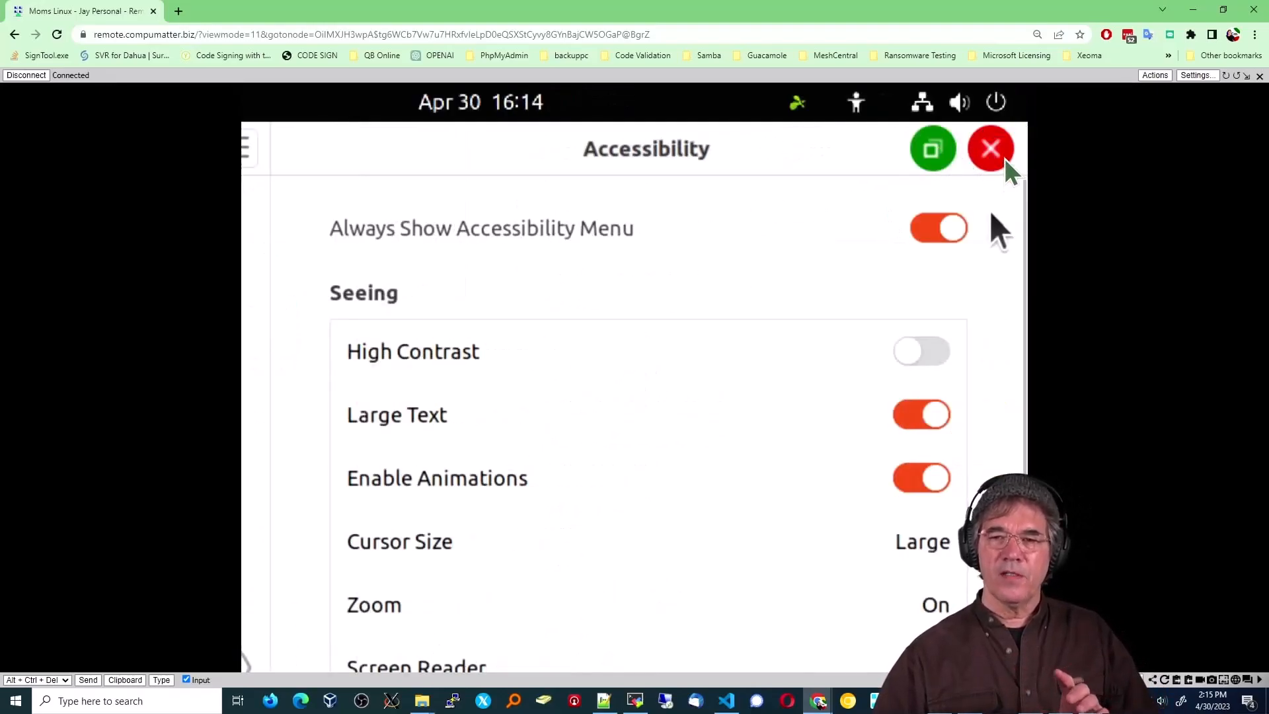
mouse_move(840, 290)
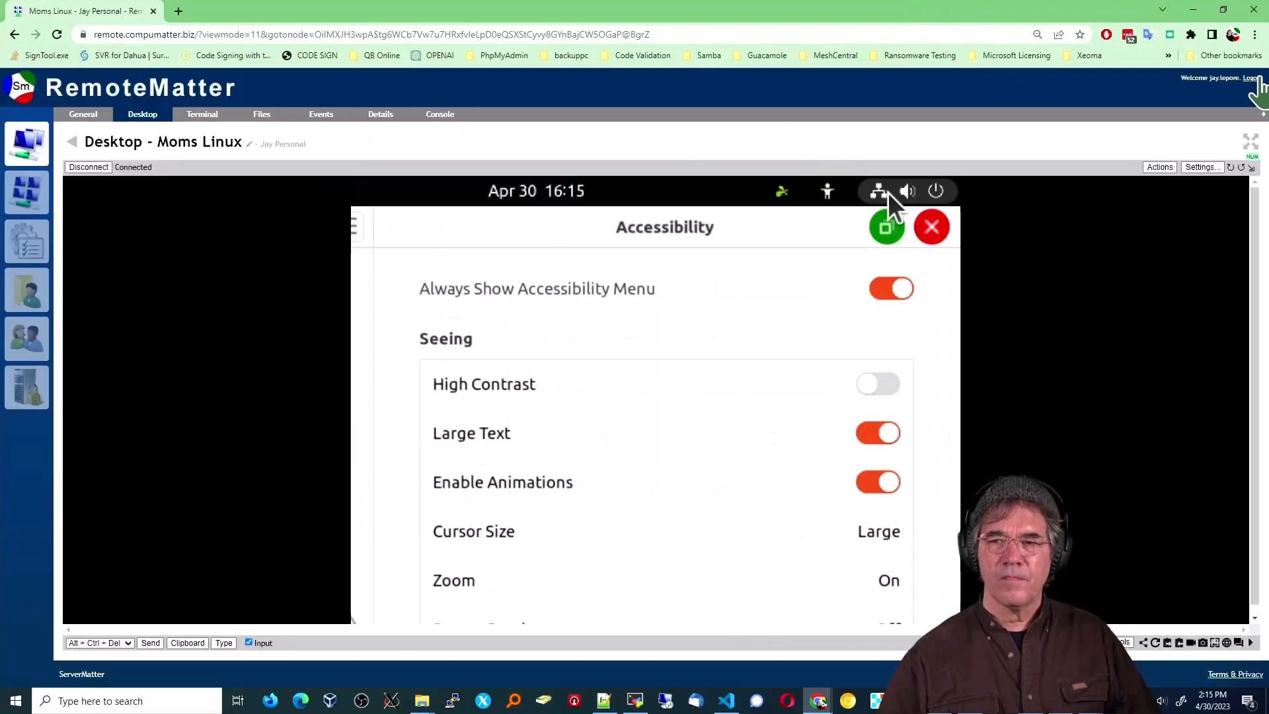
click(202, 113)
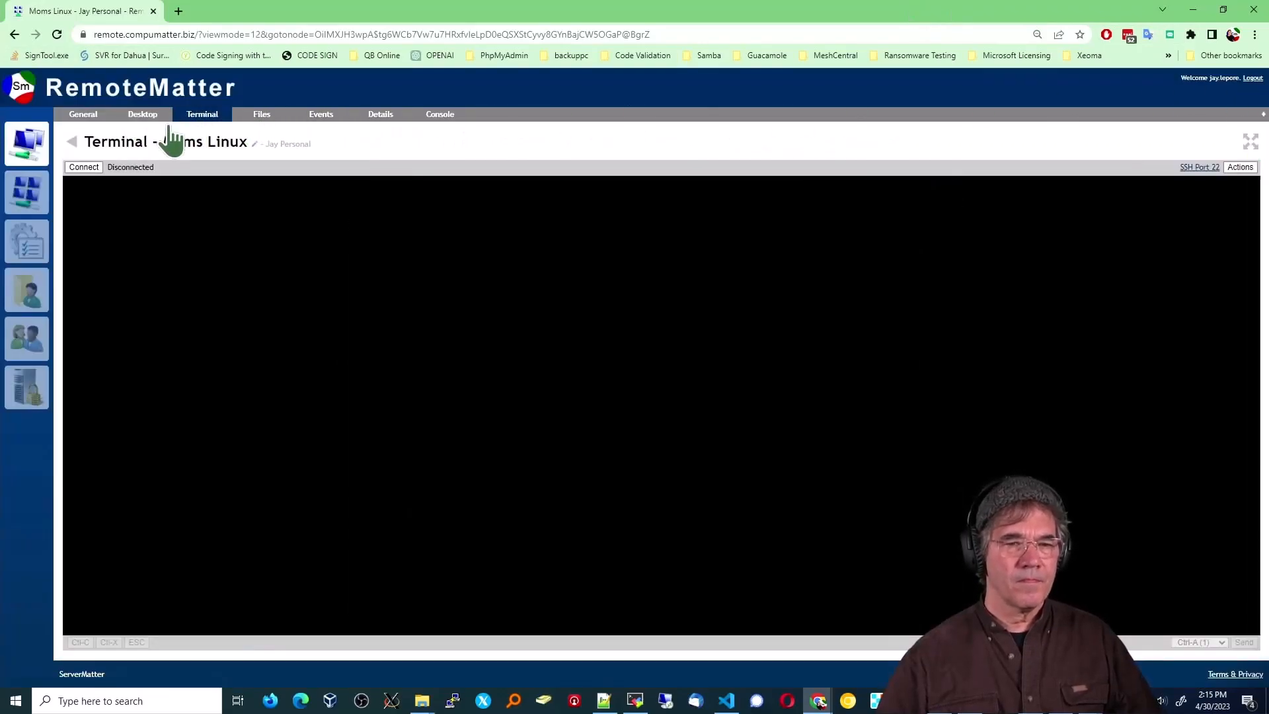
- Connect the terminal and cd into /home/linuxmatter/.config/gtk-3.0/
click(83, 167)
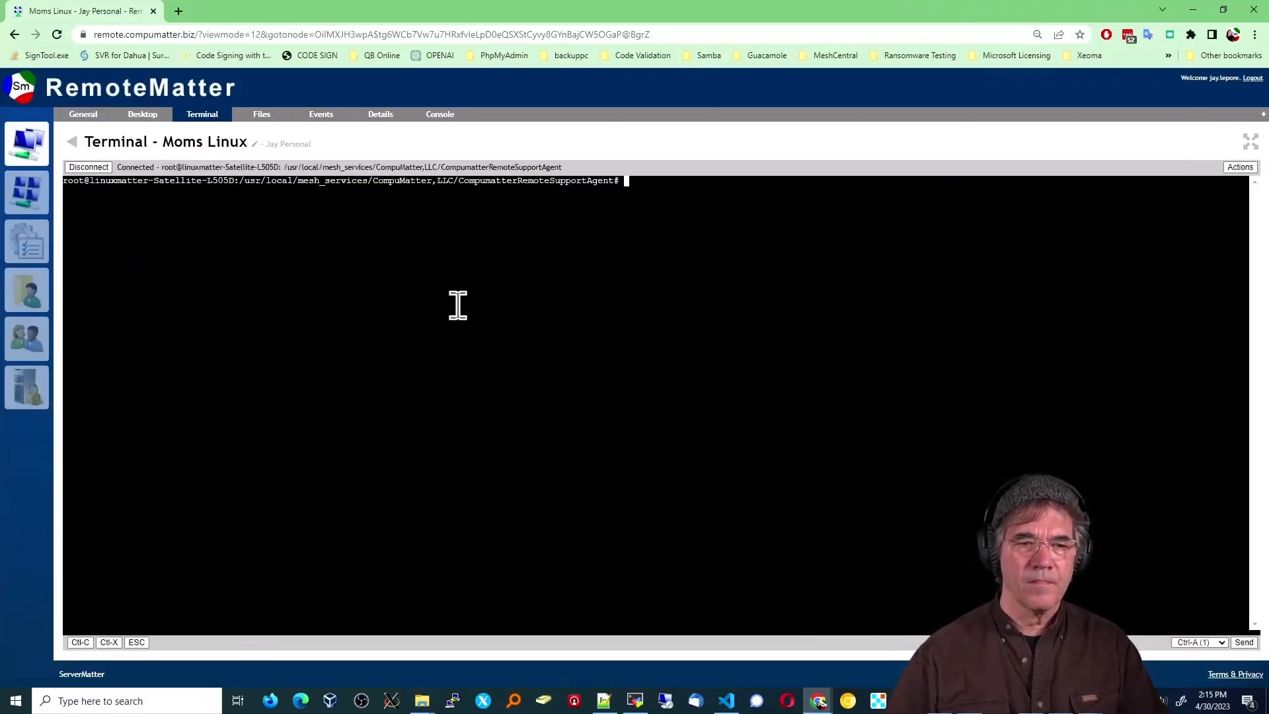
text(cd)
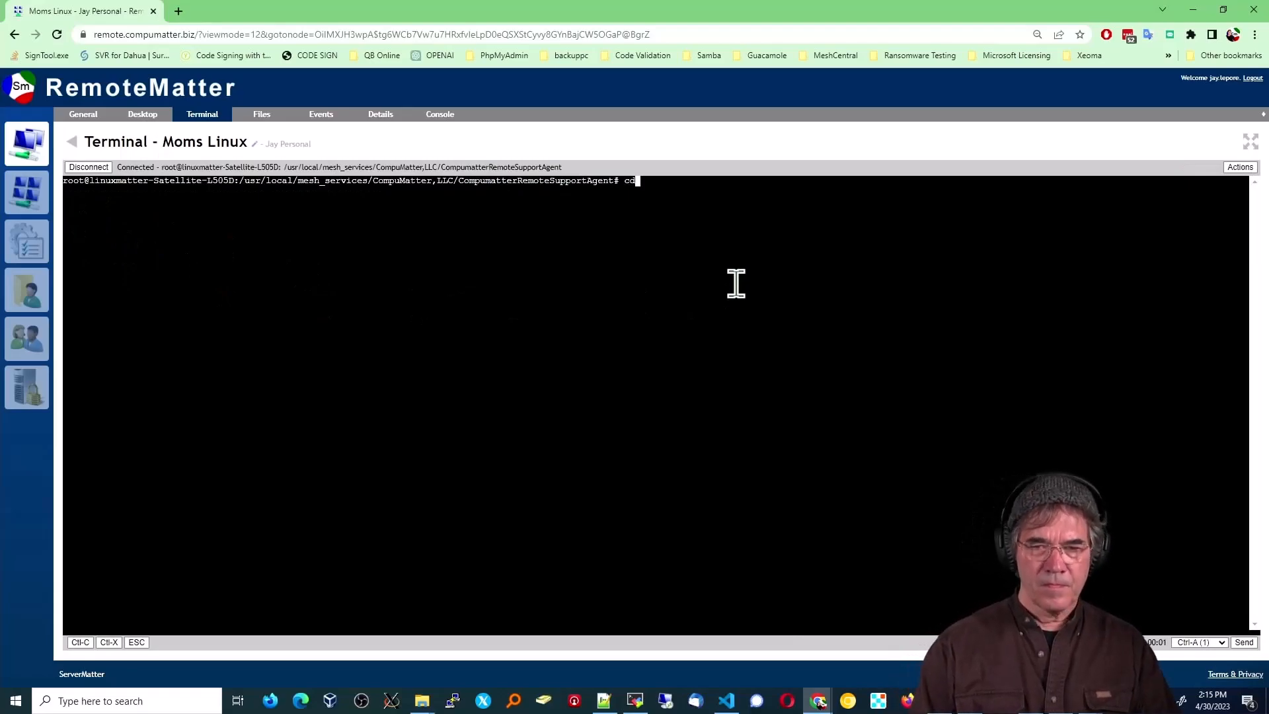
text(/home/l)
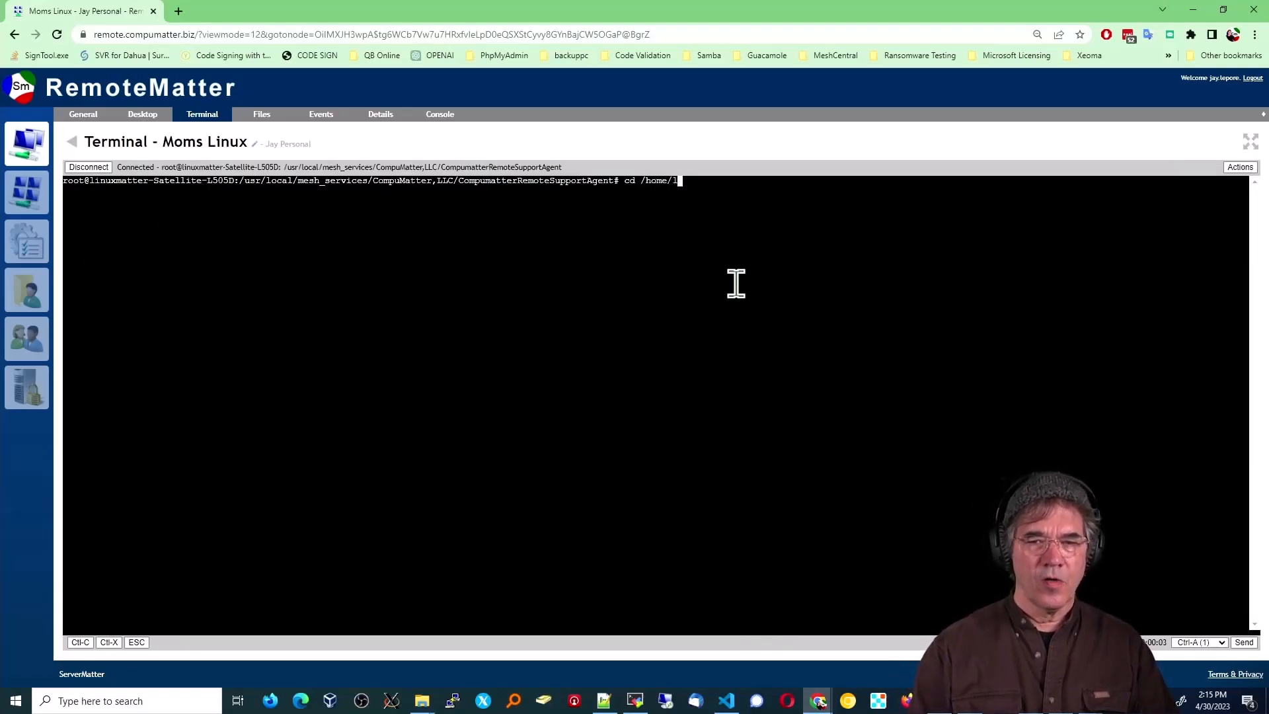
text(inuxmatter/)
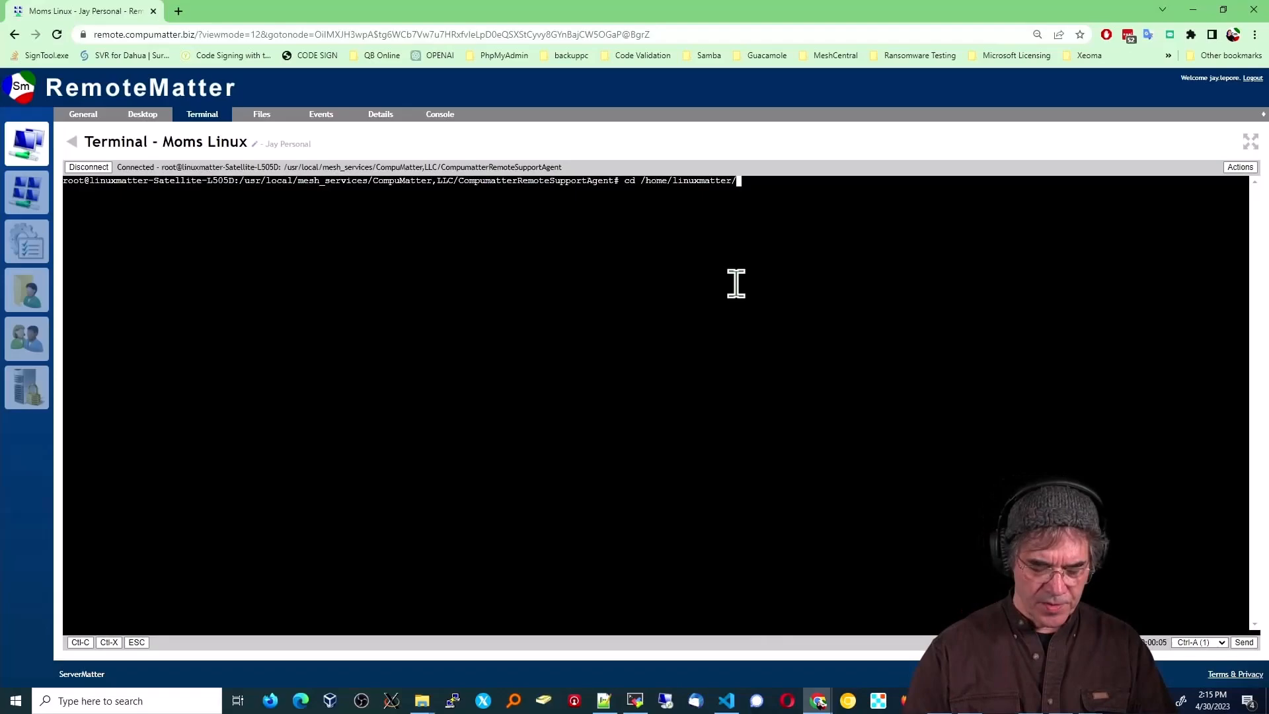
text(.config/)
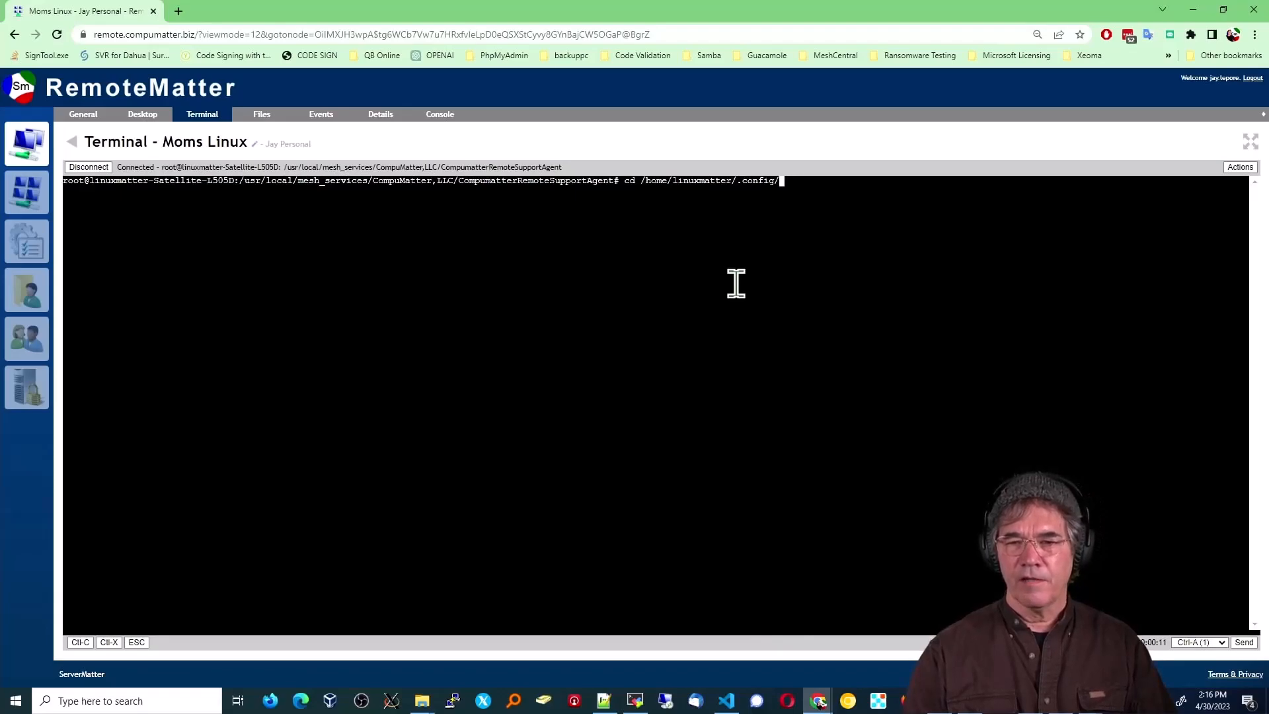
text(gtk-)
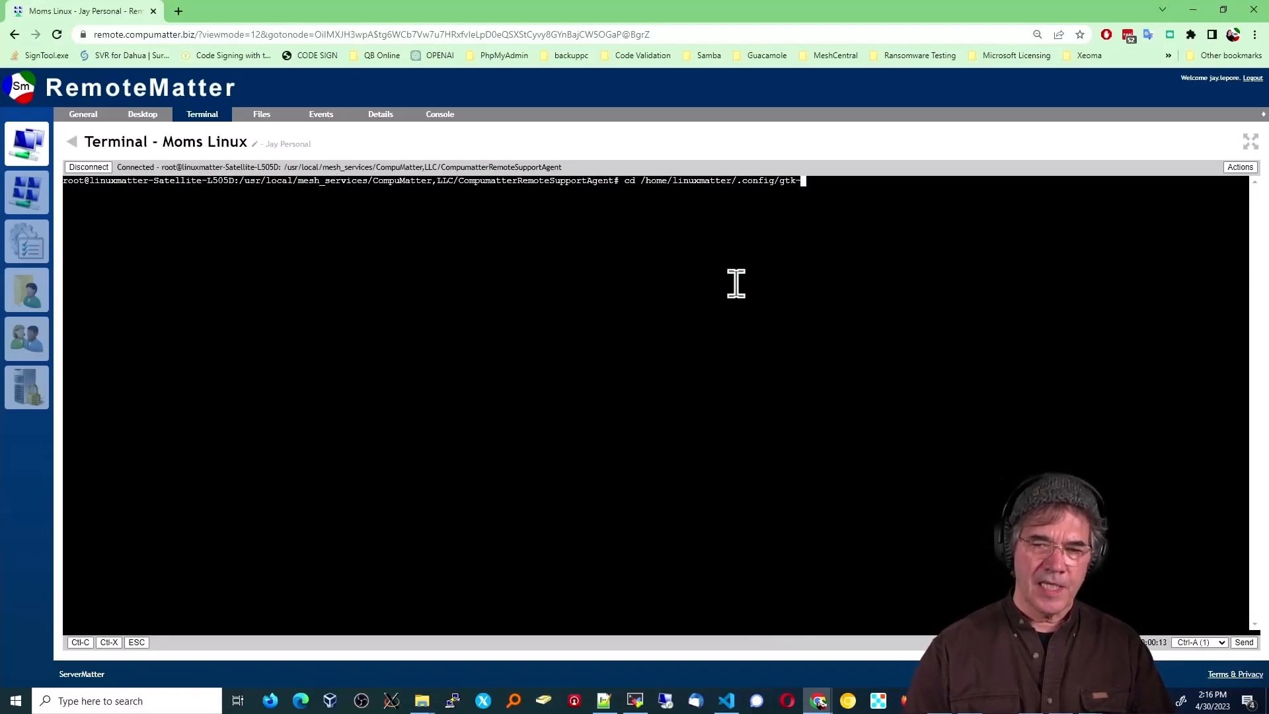
text(3.0/)
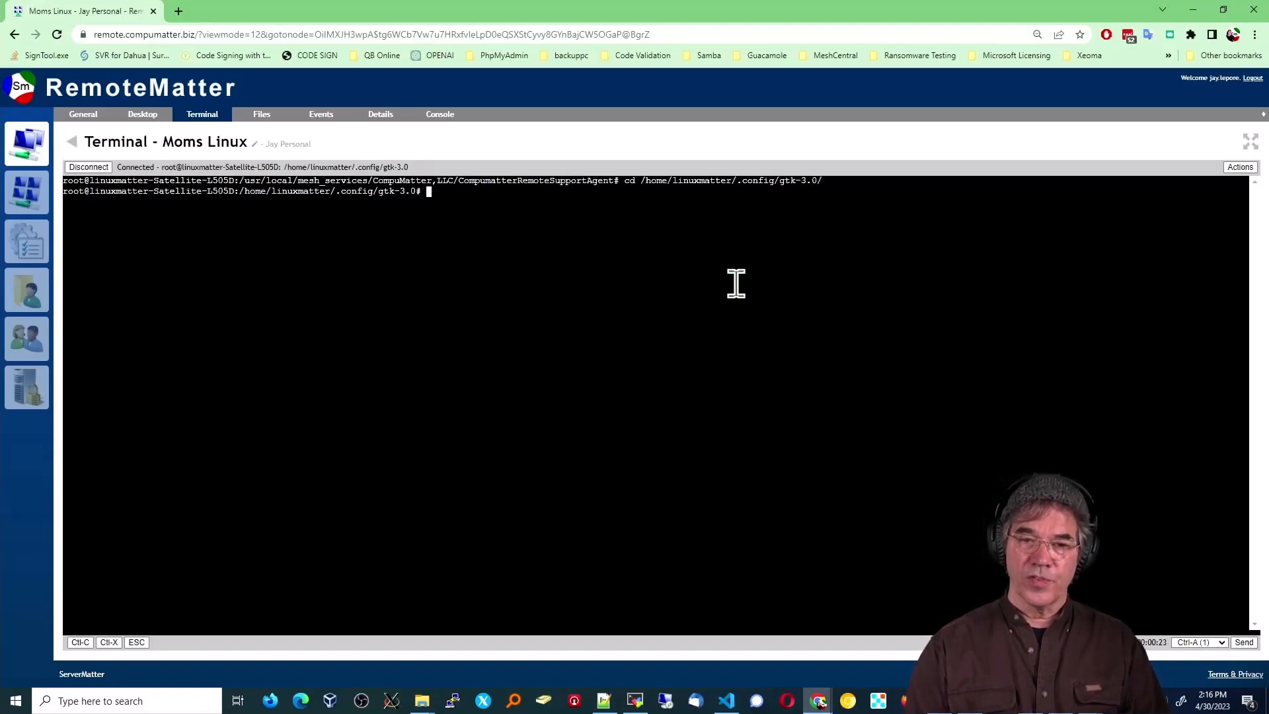
- List /usr/share/themes/, cancel the repeat with Ctrl+C, and start a vim command
text(ls /u)
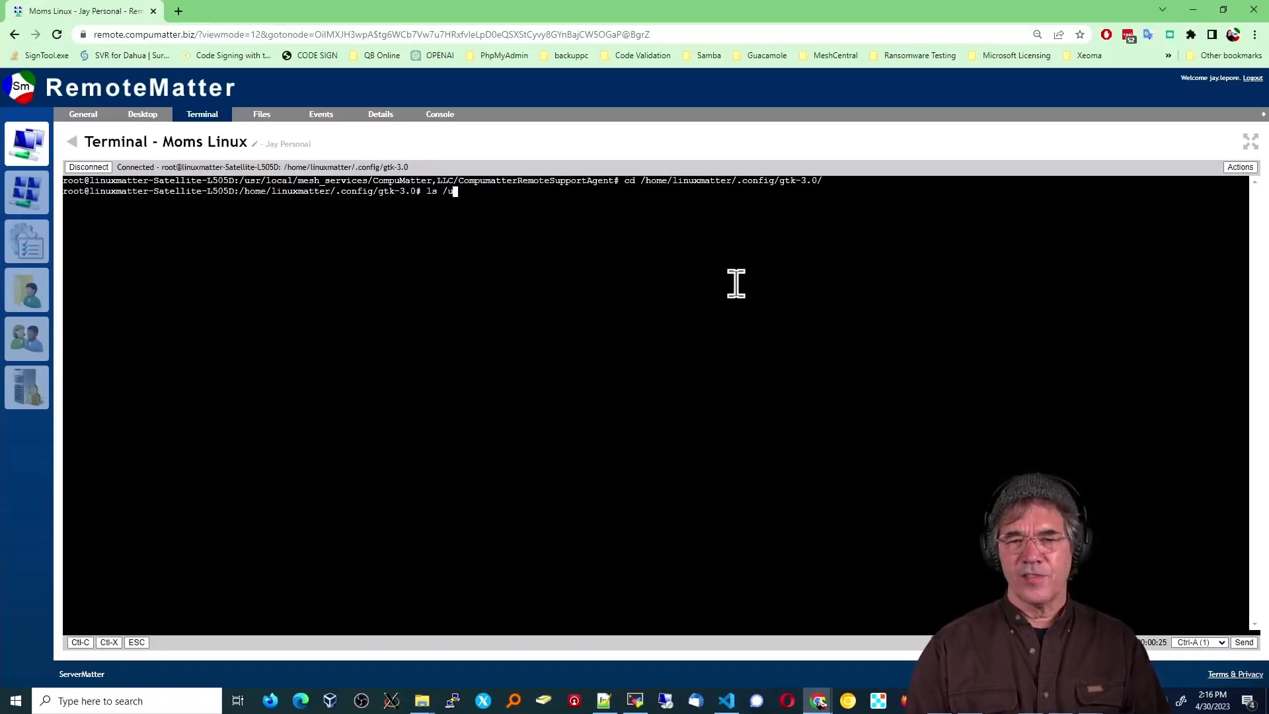
text(sr/share/)
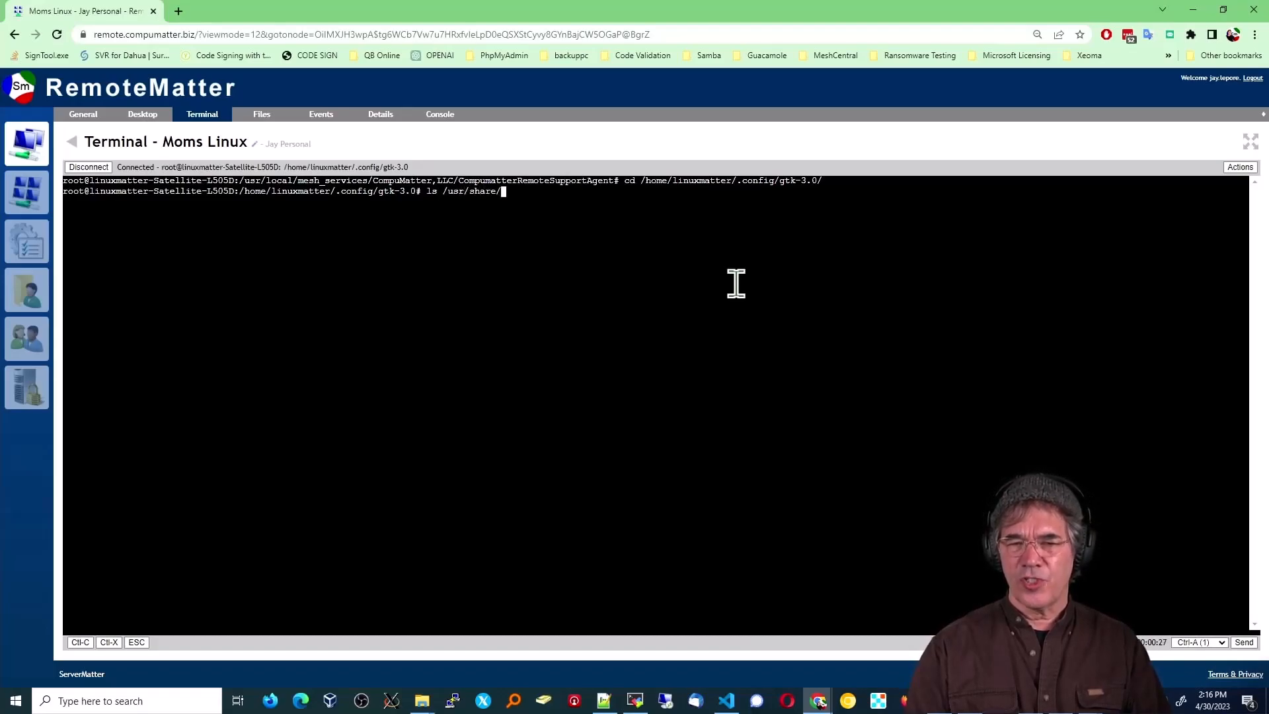
text(themes/)
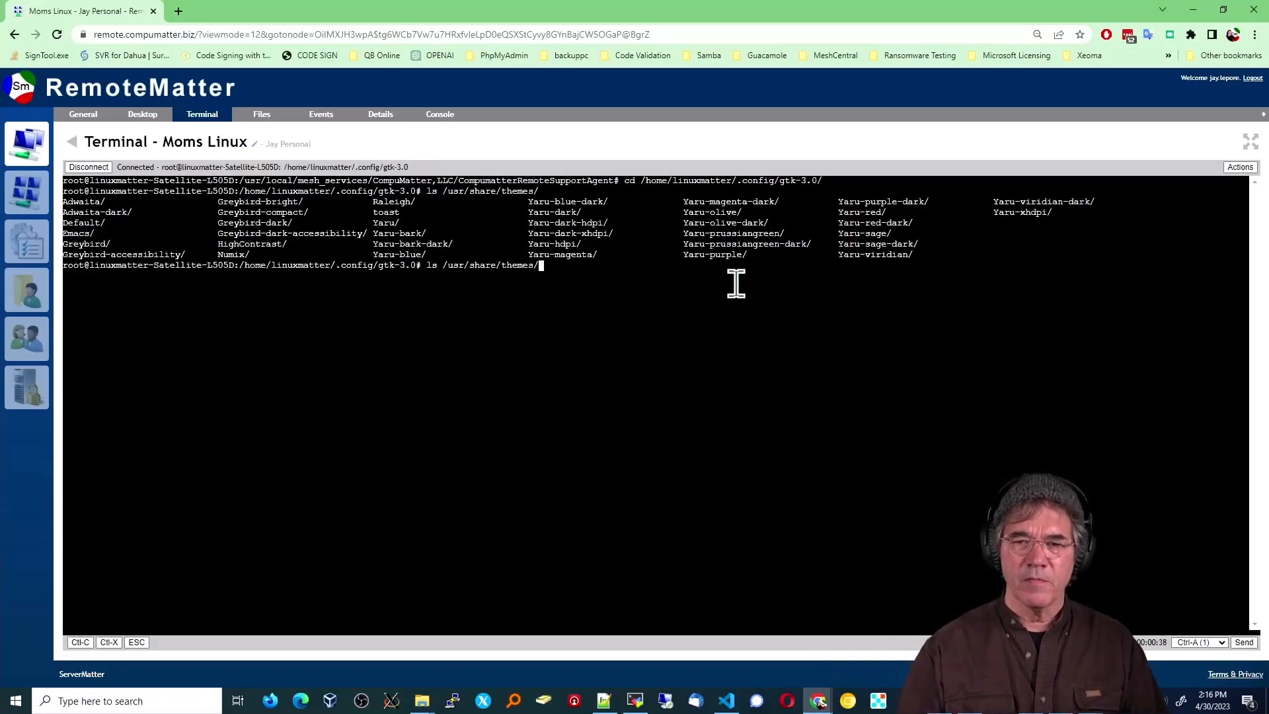
key(ctrl+c)
text(ls)
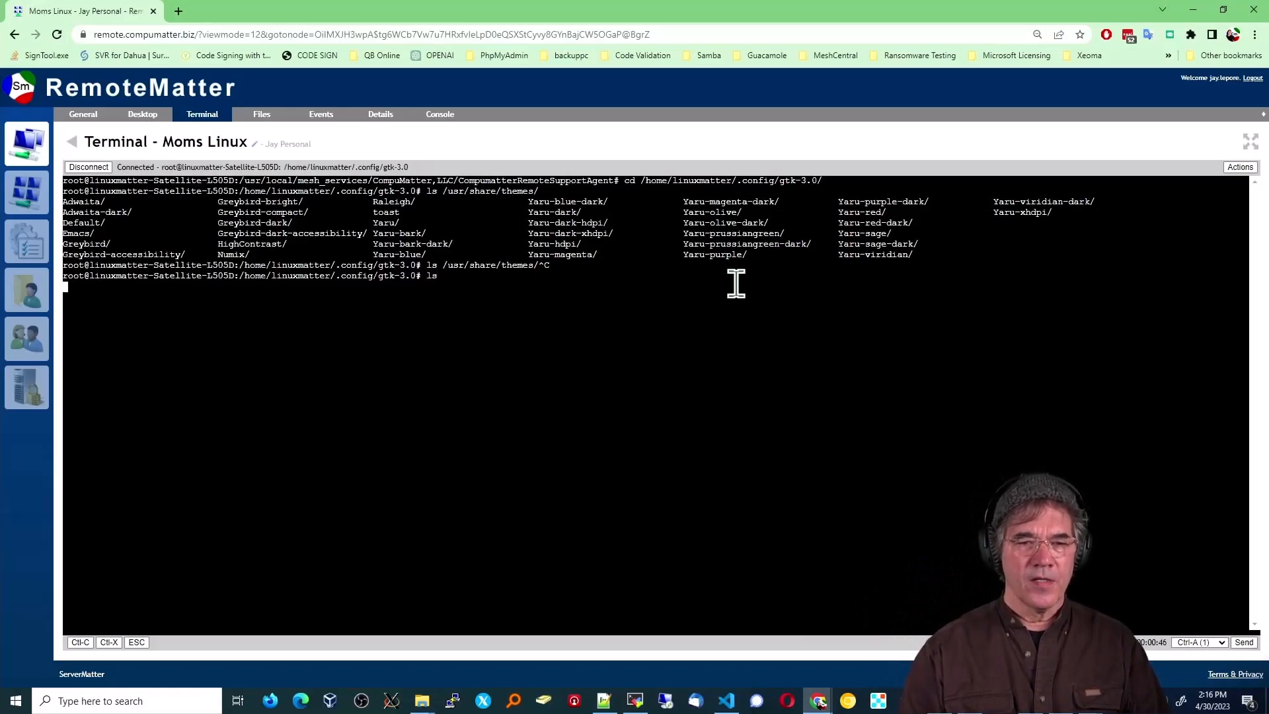
text(vim gt)
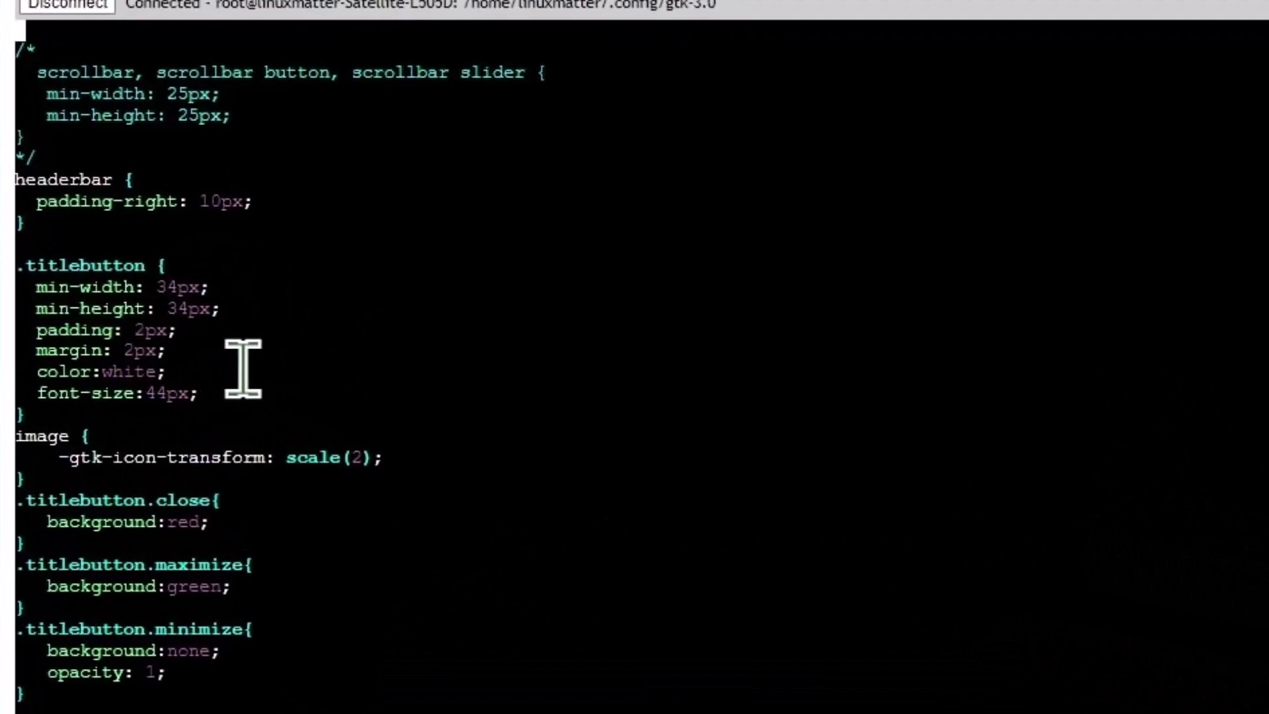
mouse_move(298, 368)
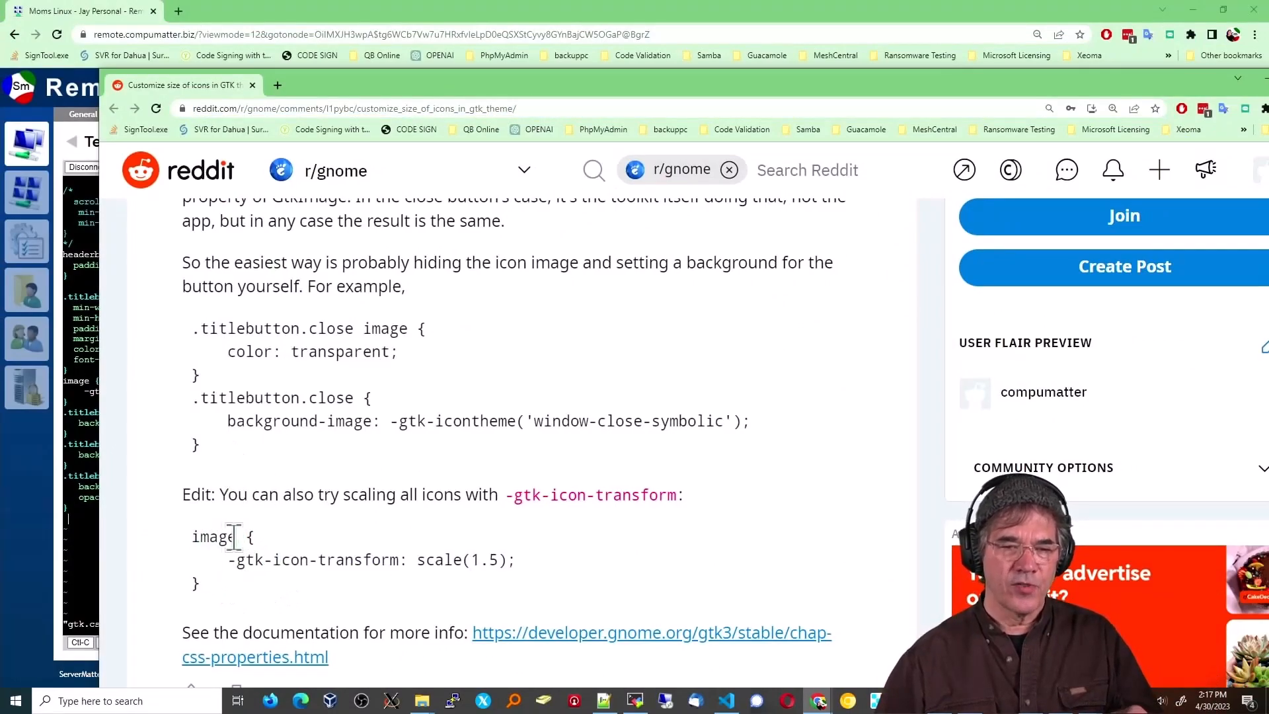
- Select the word 'image' in the r/gnome example CSS
double_click(214, 536)
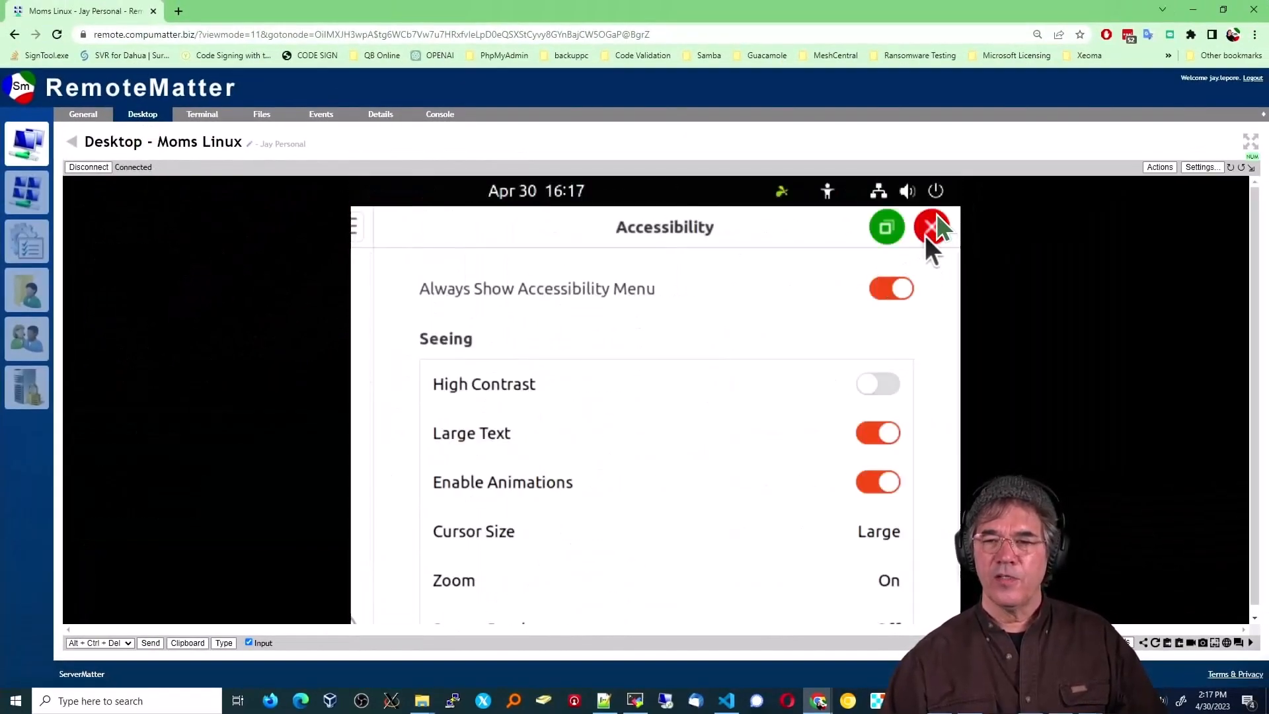
- Close the remote Accessibility and Terminal windows and launch a new terminal from the dock
click(931, 228)
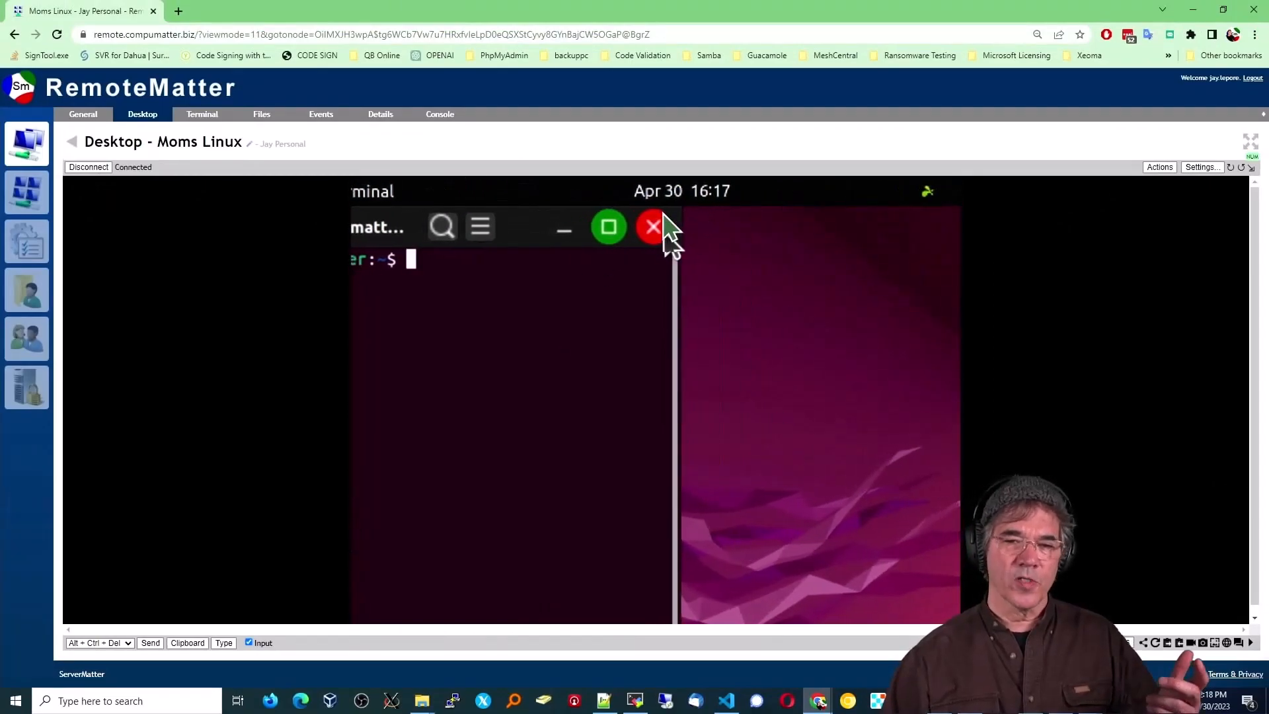
click(653, 226)
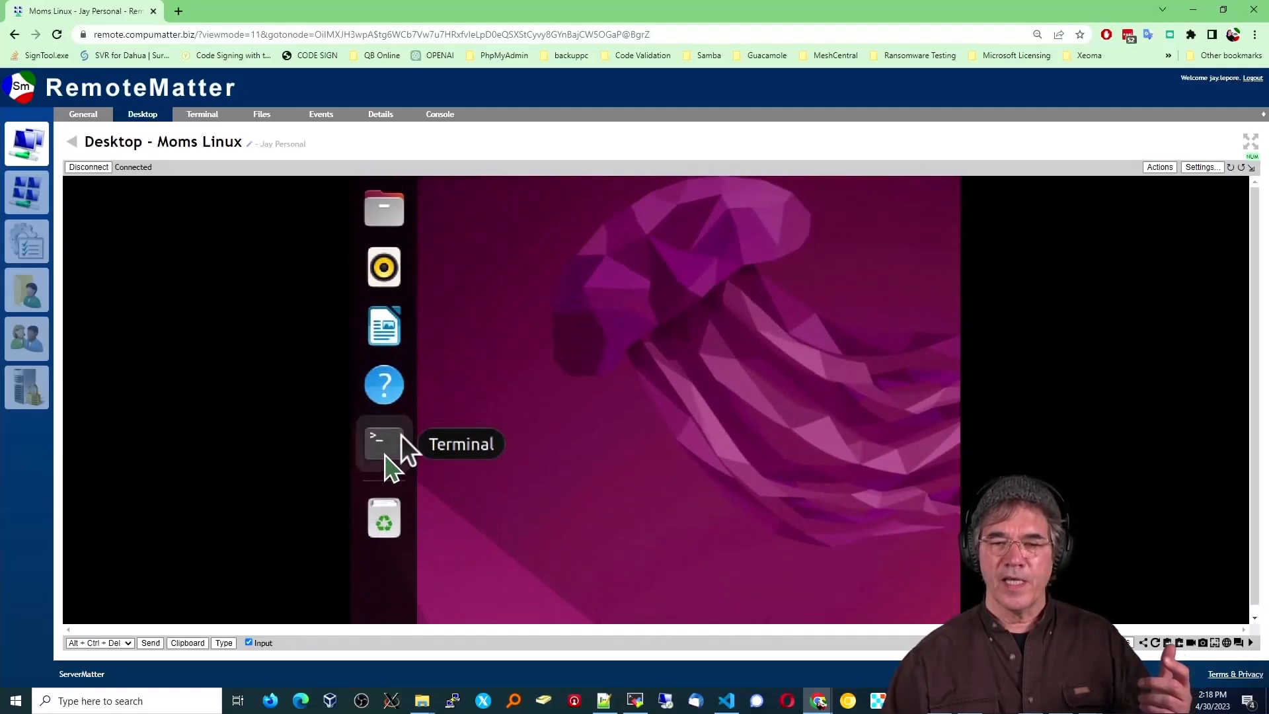
click(383, 444)
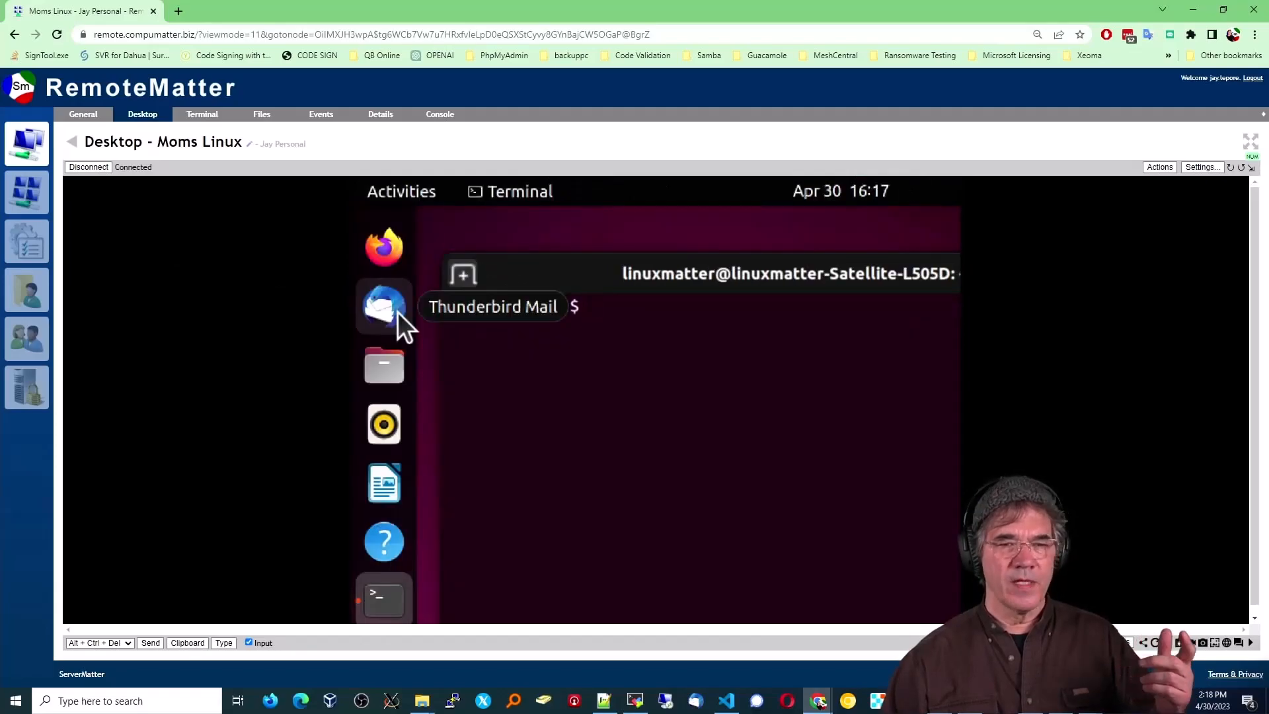
click(202, 113)
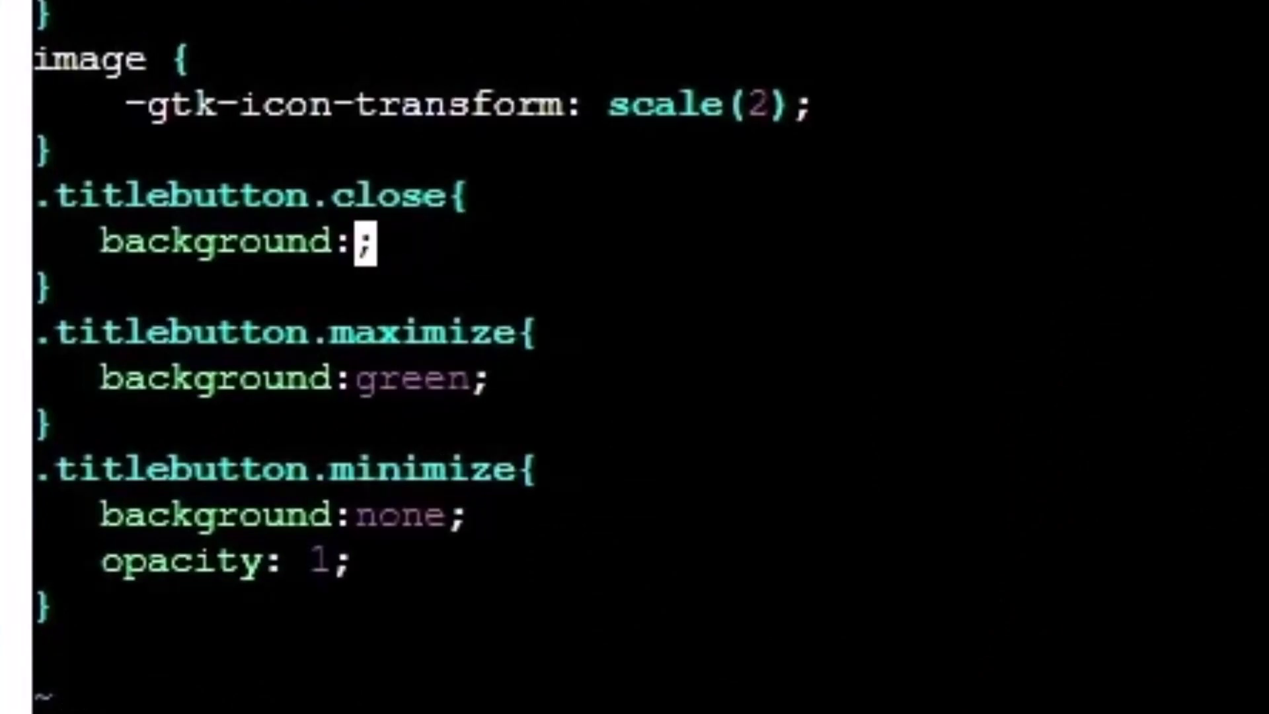
- Type 'purple' as the .titlebutton.close background colour in vim
text(purpl)
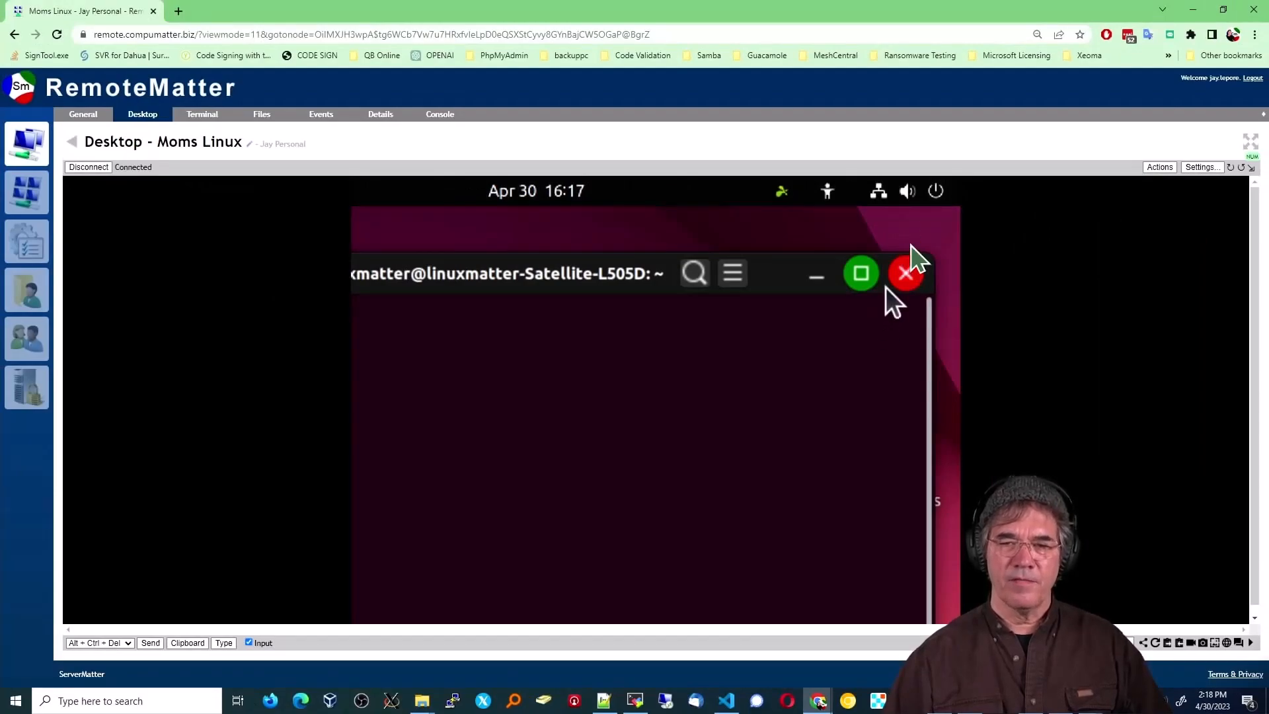
- Close the remote terminal window, leaving the empty desktop wallpaper
click(904, 273)
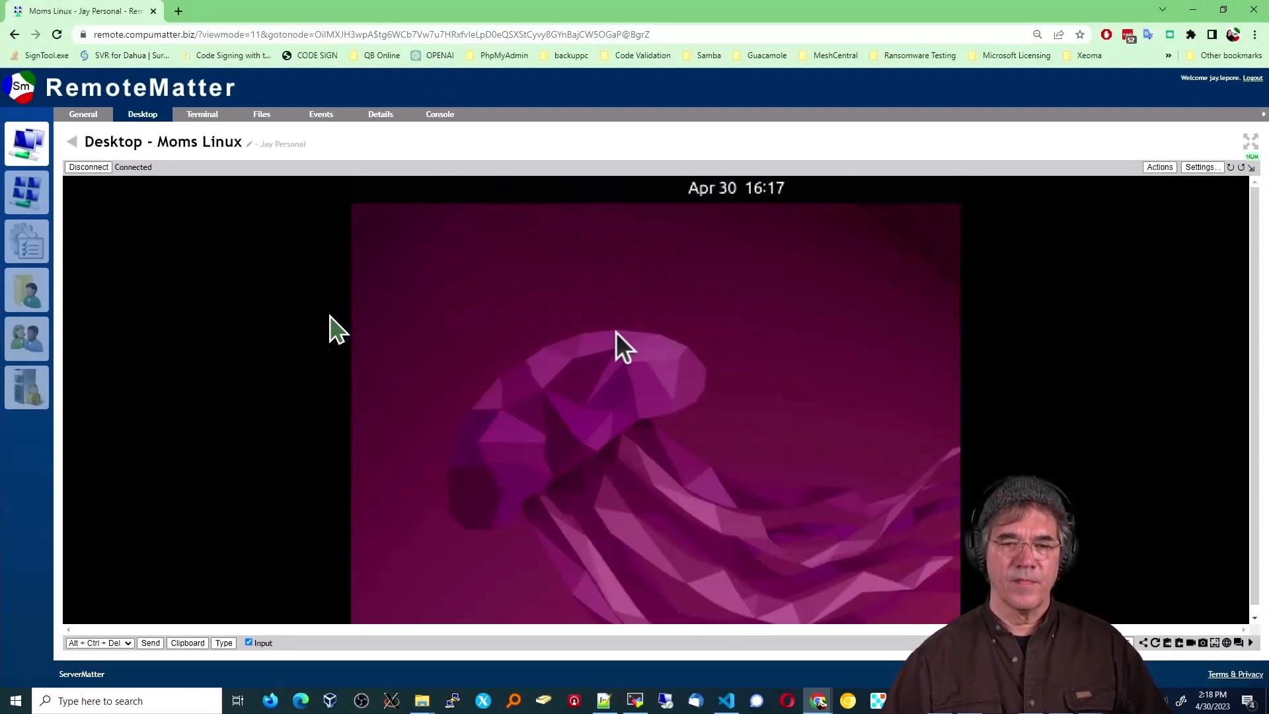